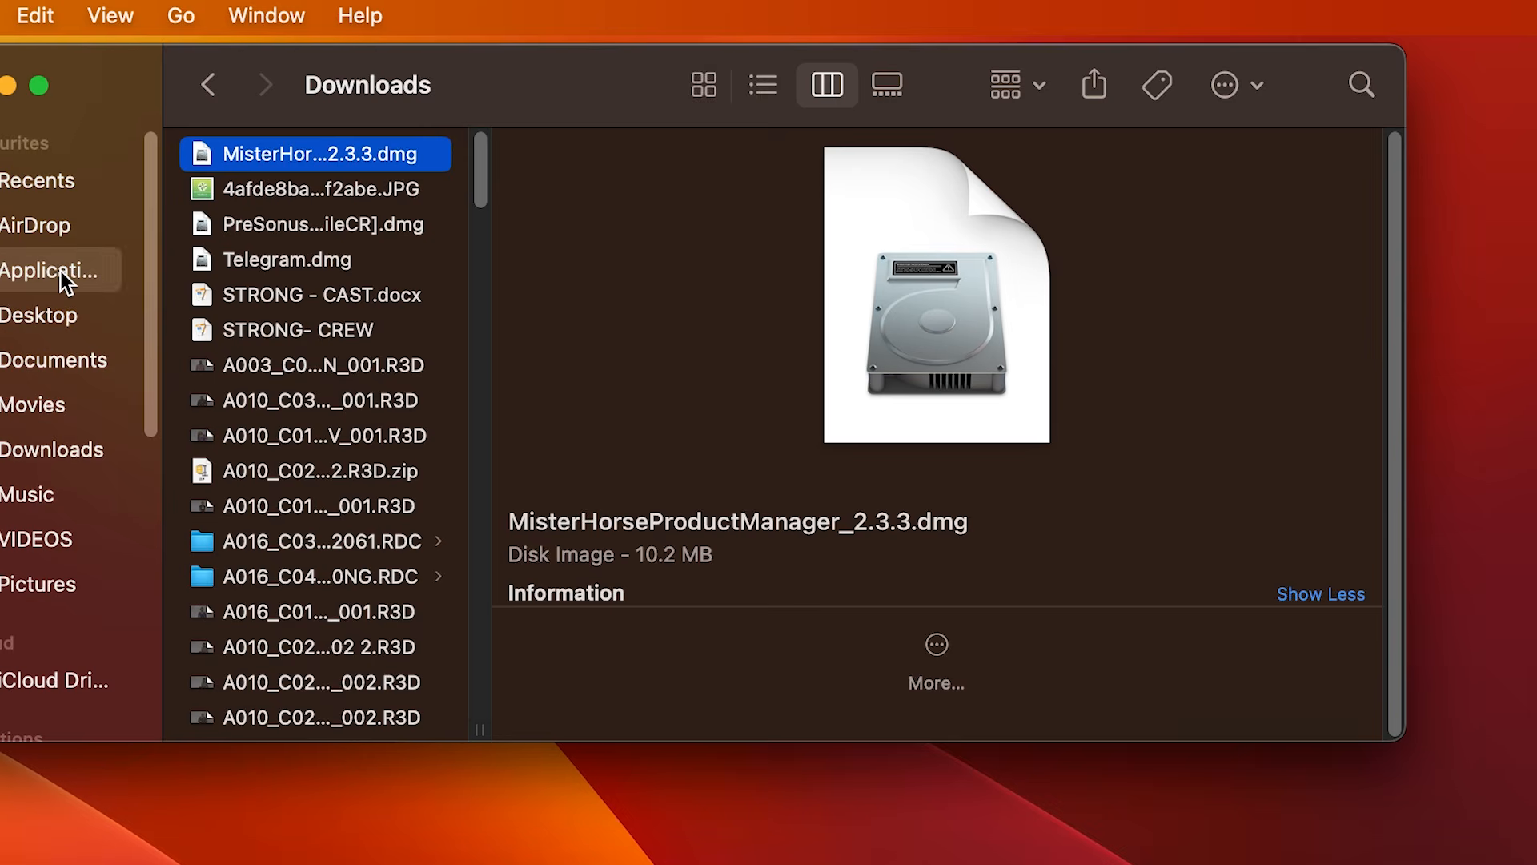
Open the Applications folder from the Finder sidebar.
left_click(54, 270)
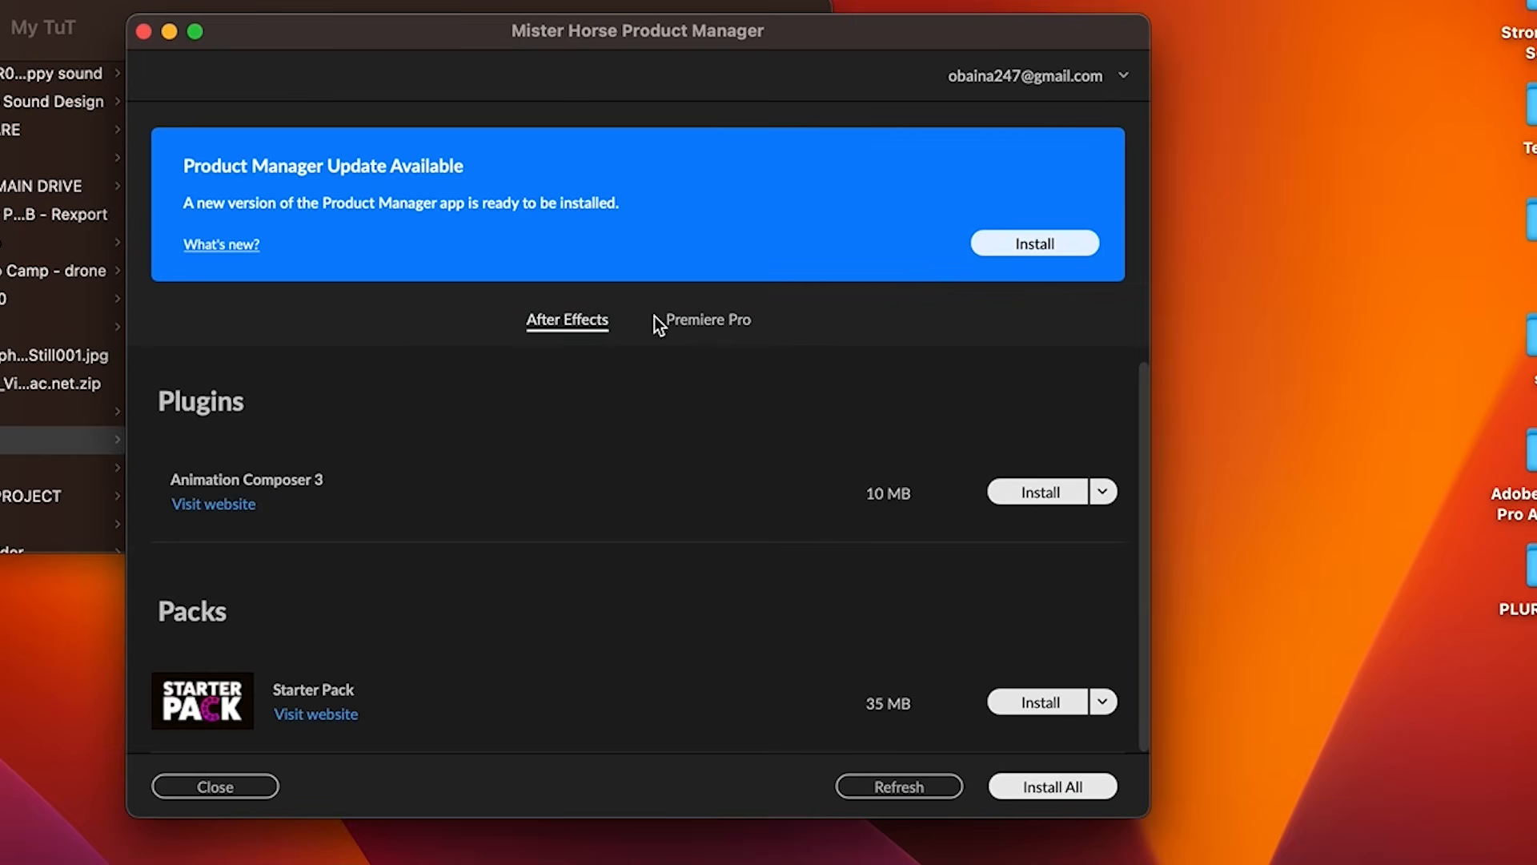
On the Premiere Pro tab, install an older Premiere Composer version via Update options.
left_click(707, 318)
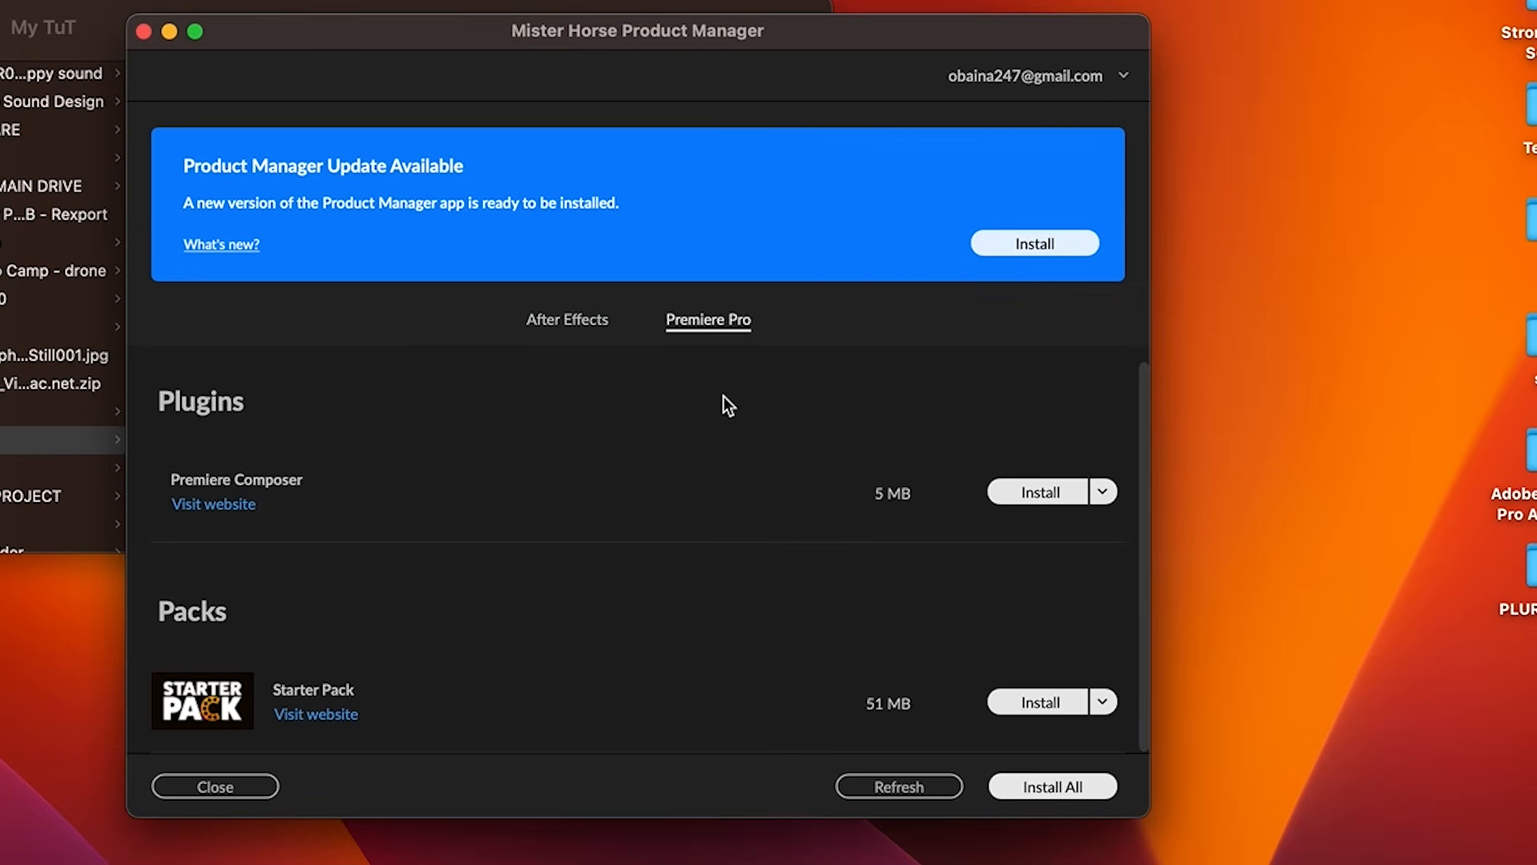
mouse_move(193, 490)
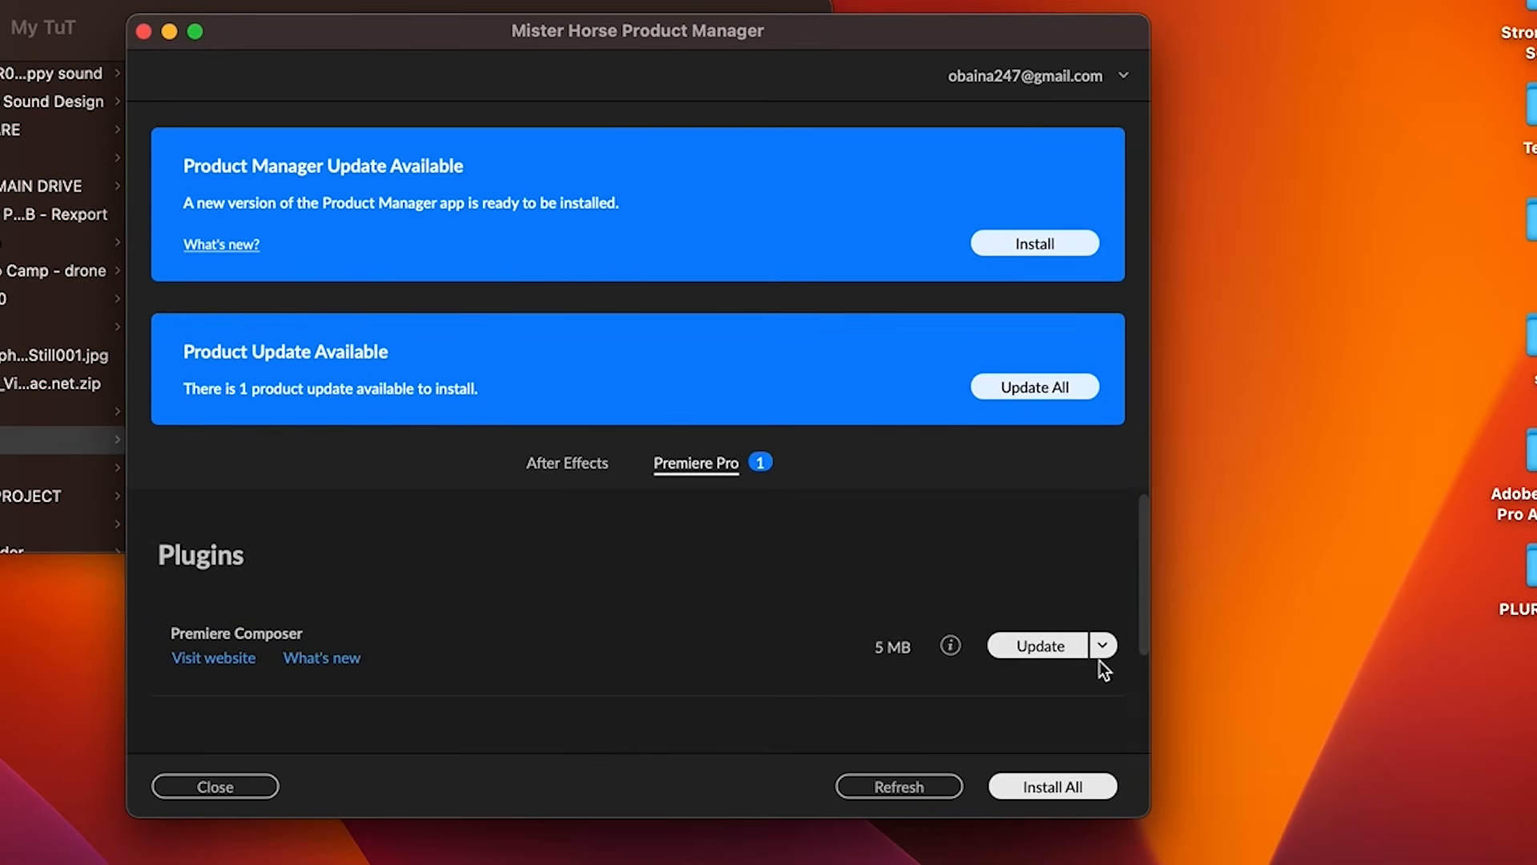
left_click(1102, 645)
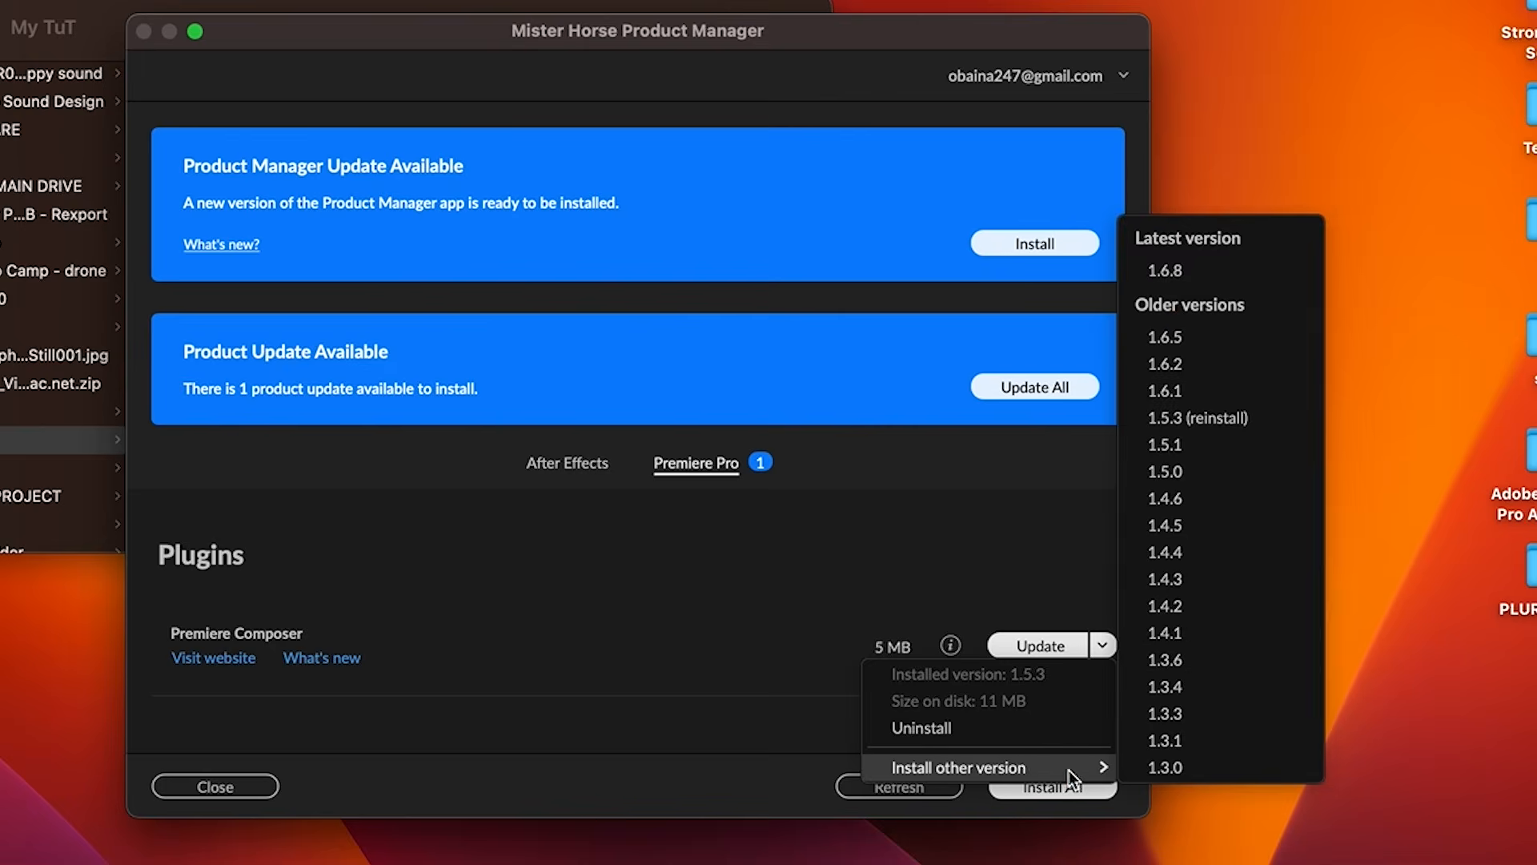
mouse_move(1109, 785)
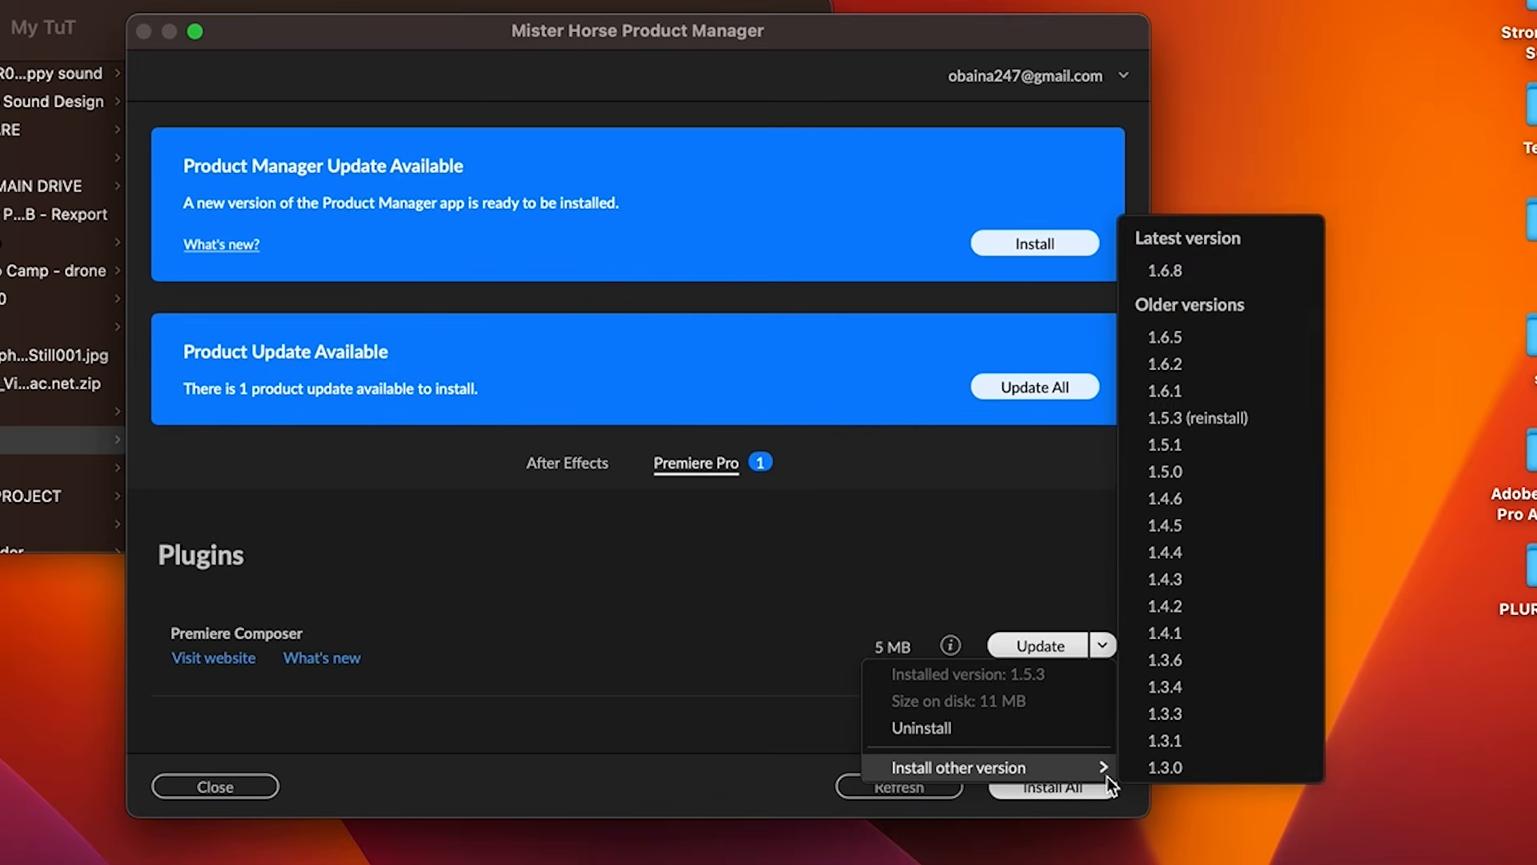
mouse_move(1165, 578)
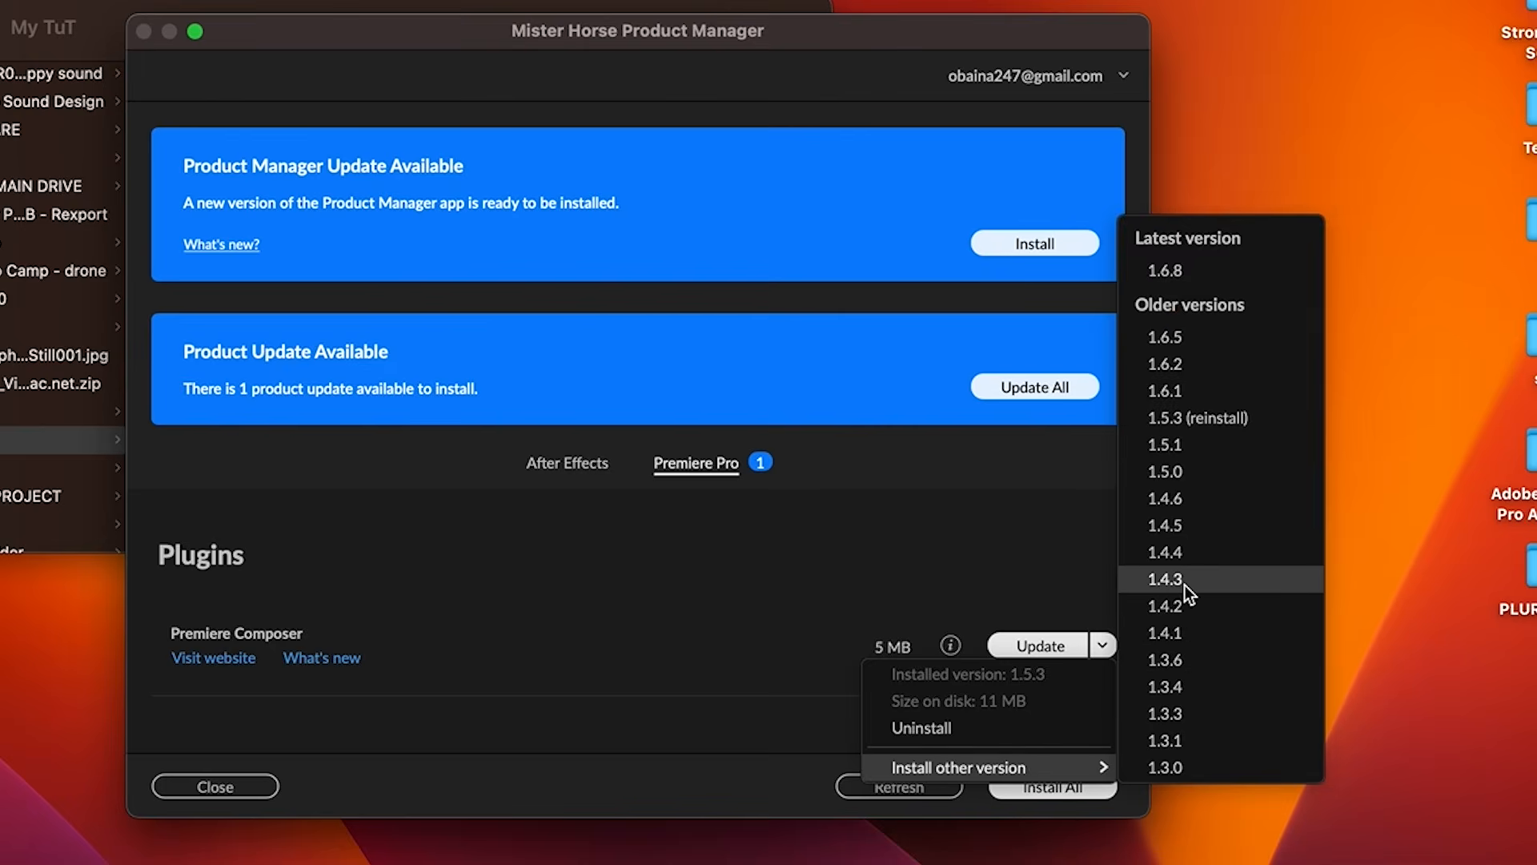
mouse_move(1205, 505)
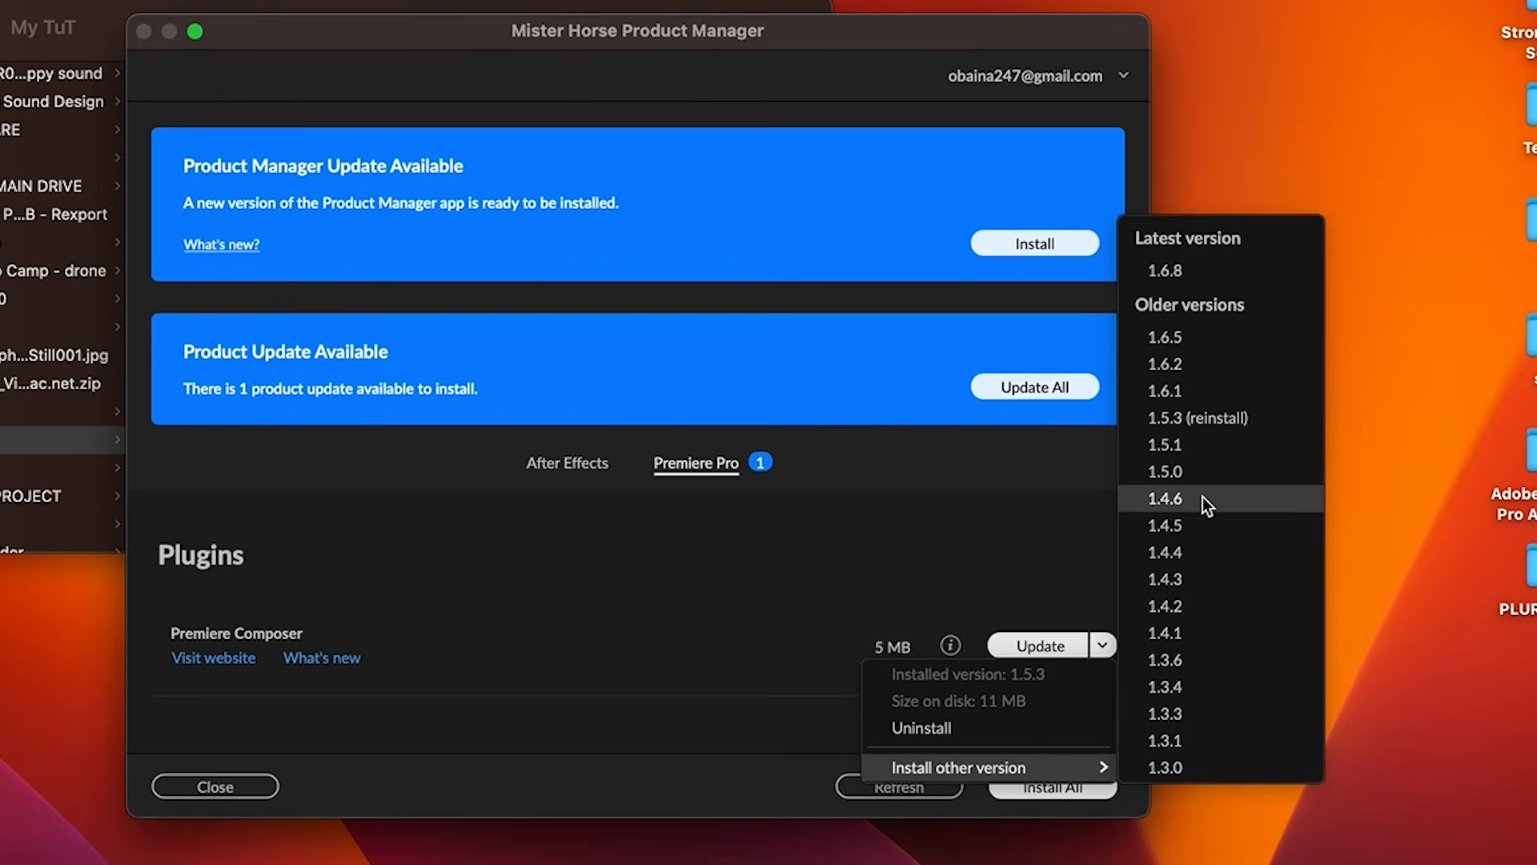
left_click(1165, 498)
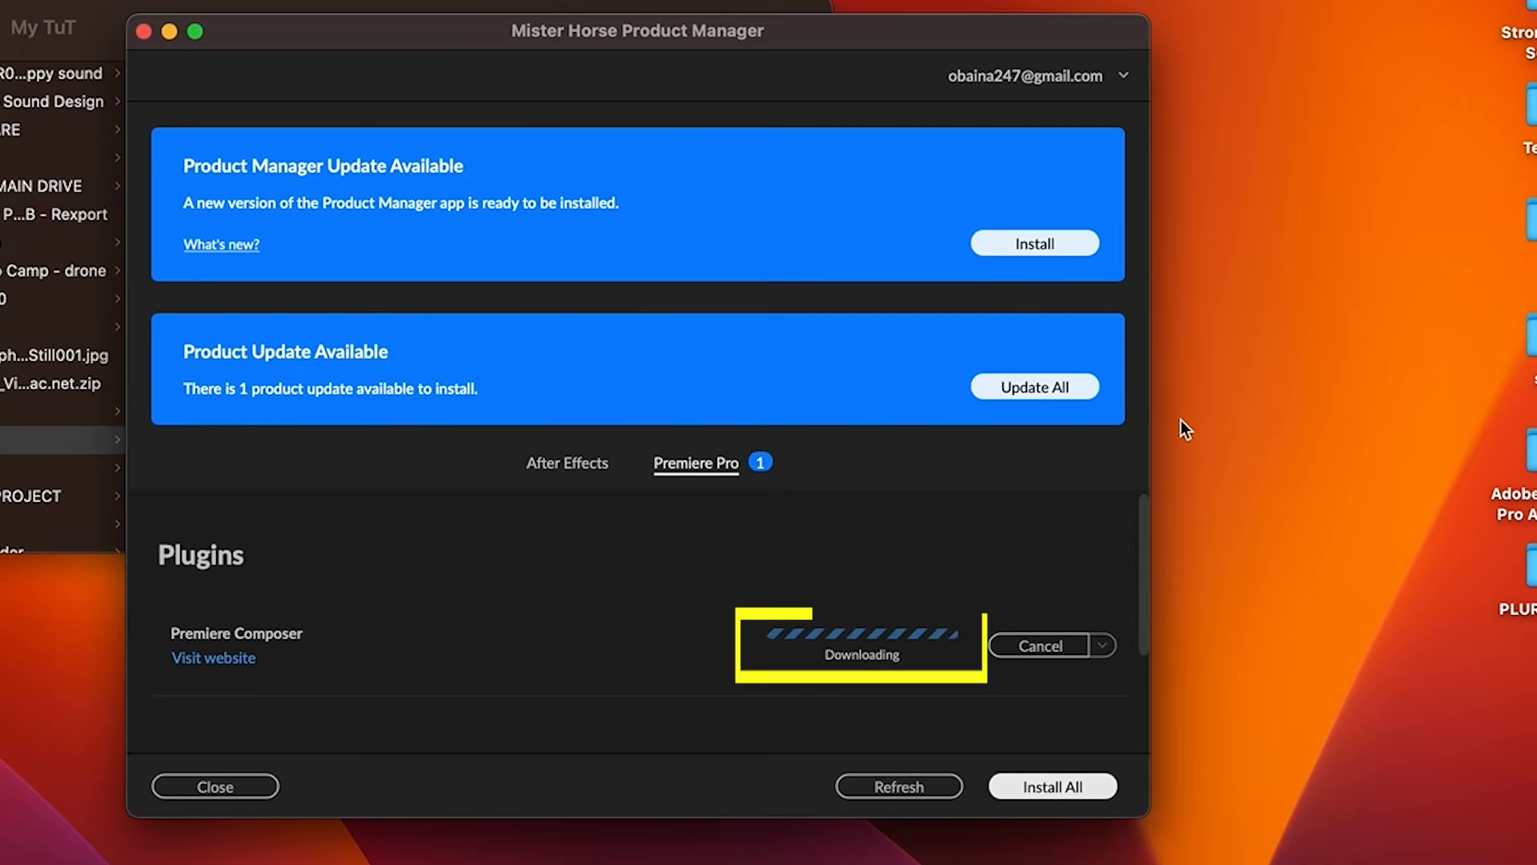
mouse_move(818, 664)
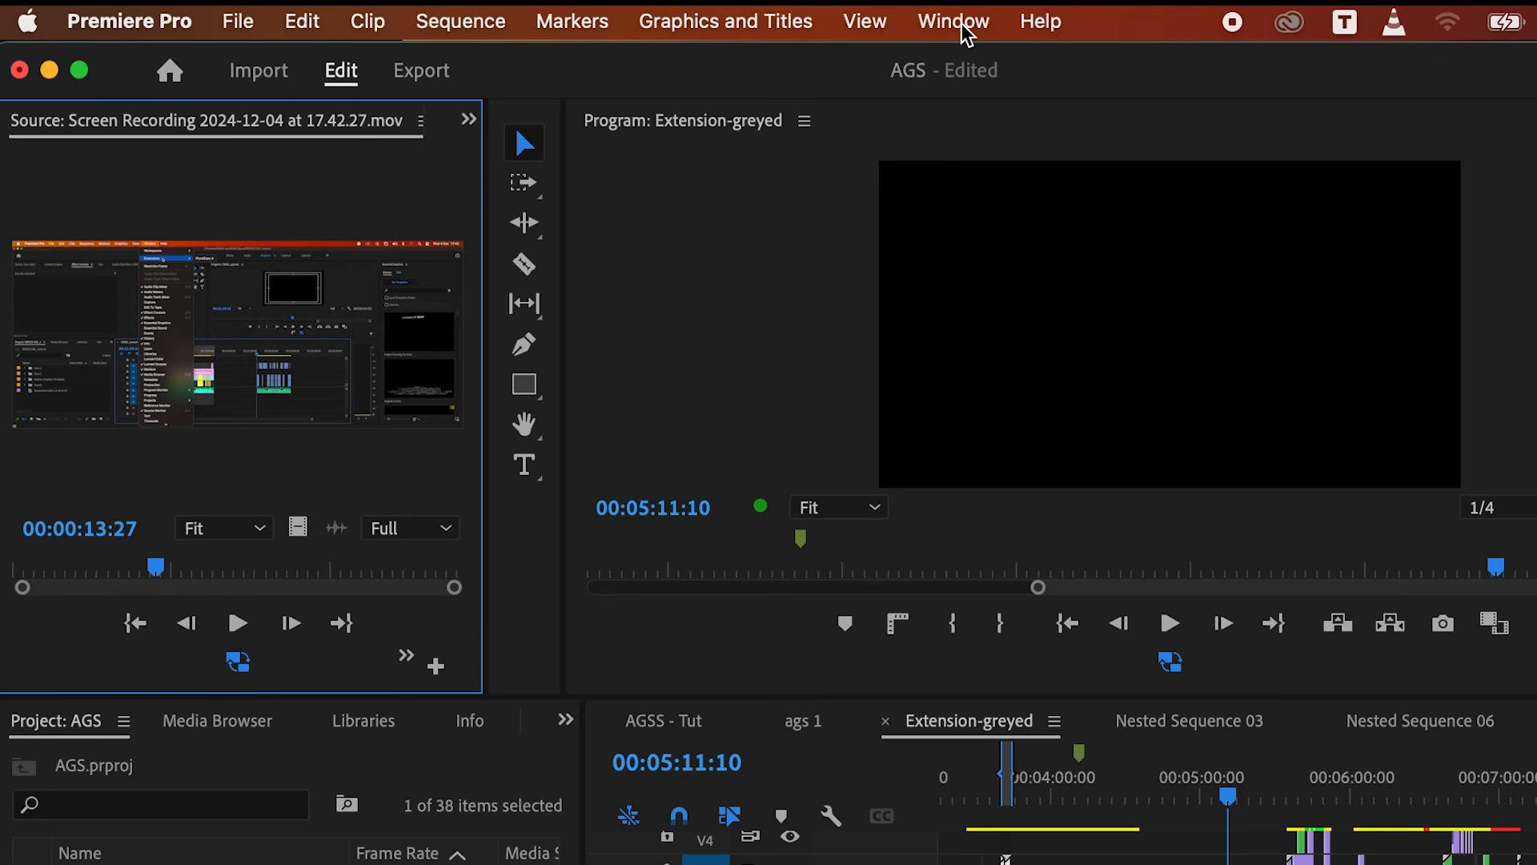
Open the Window menu to find Premiere Composer under Extensions.
left_click(951, 21)
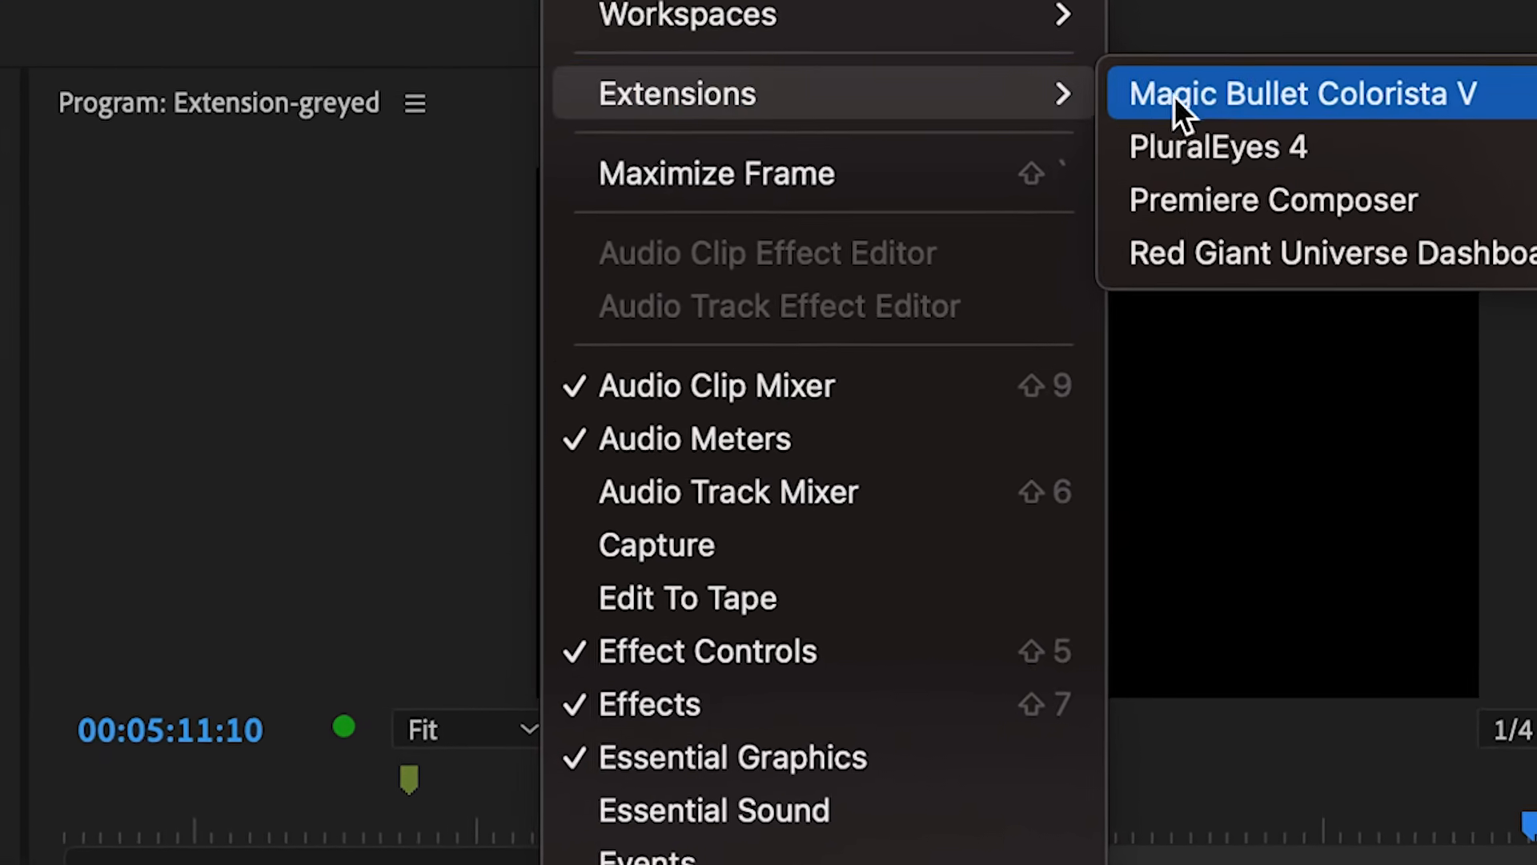
mouse_move(1187, 205)
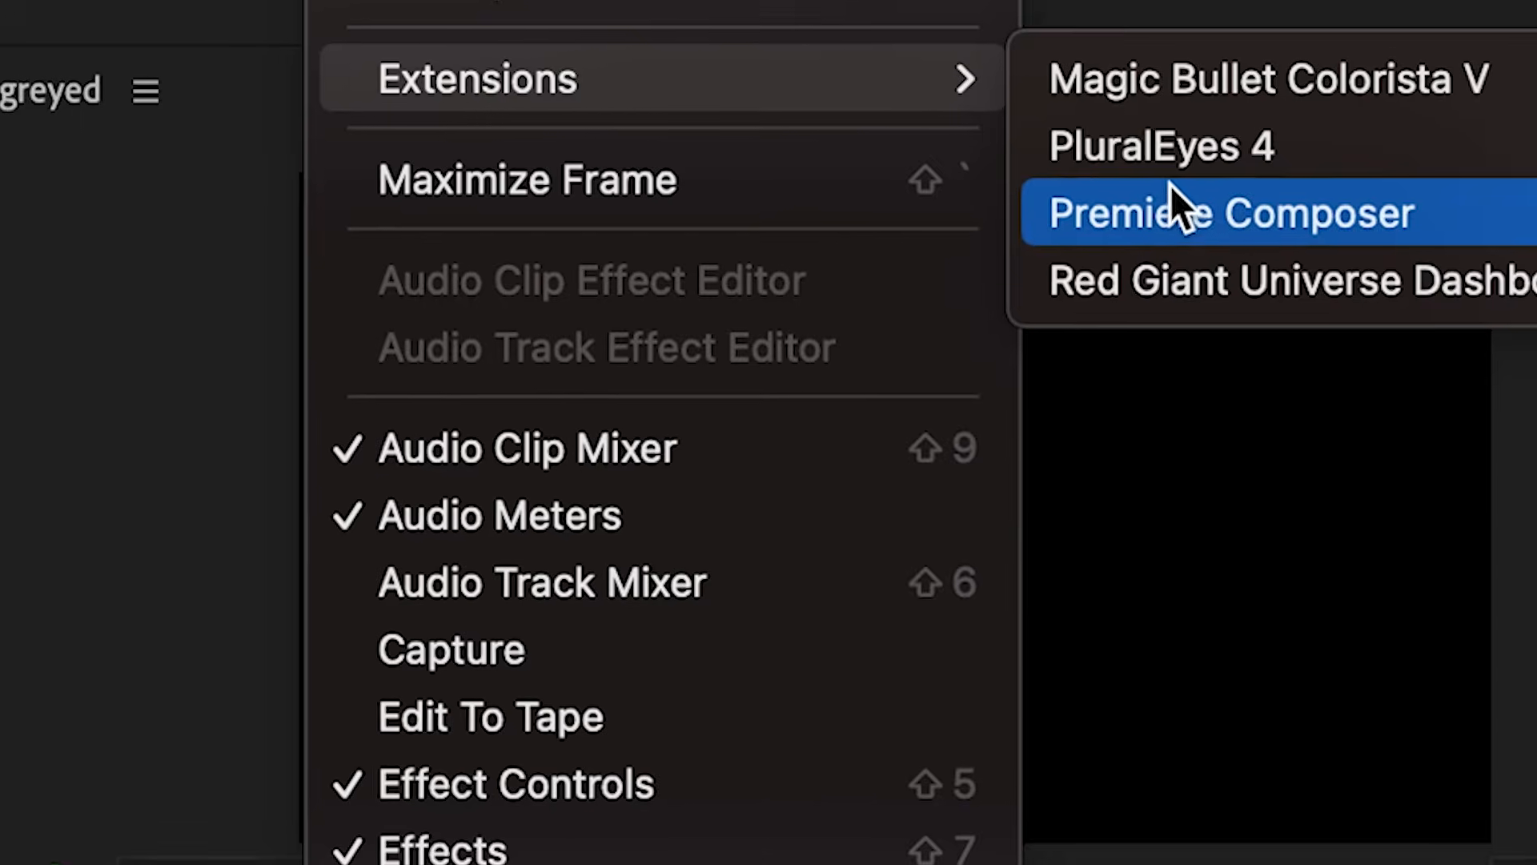